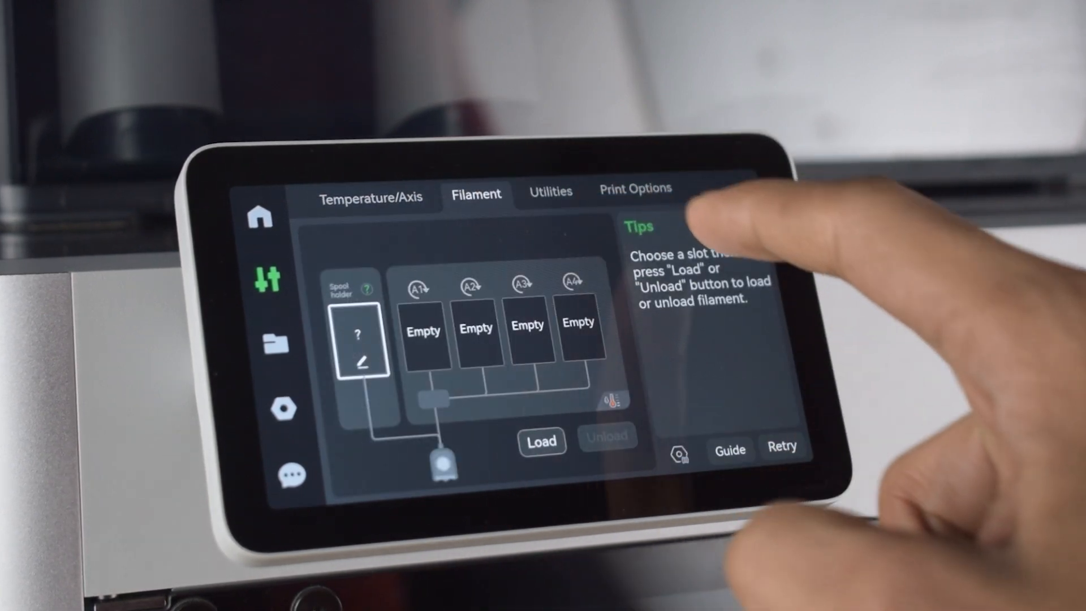
# Confirm the Calibration Complete screen and continue to the MicroSD file list.
pyautogui.click(551, 193)
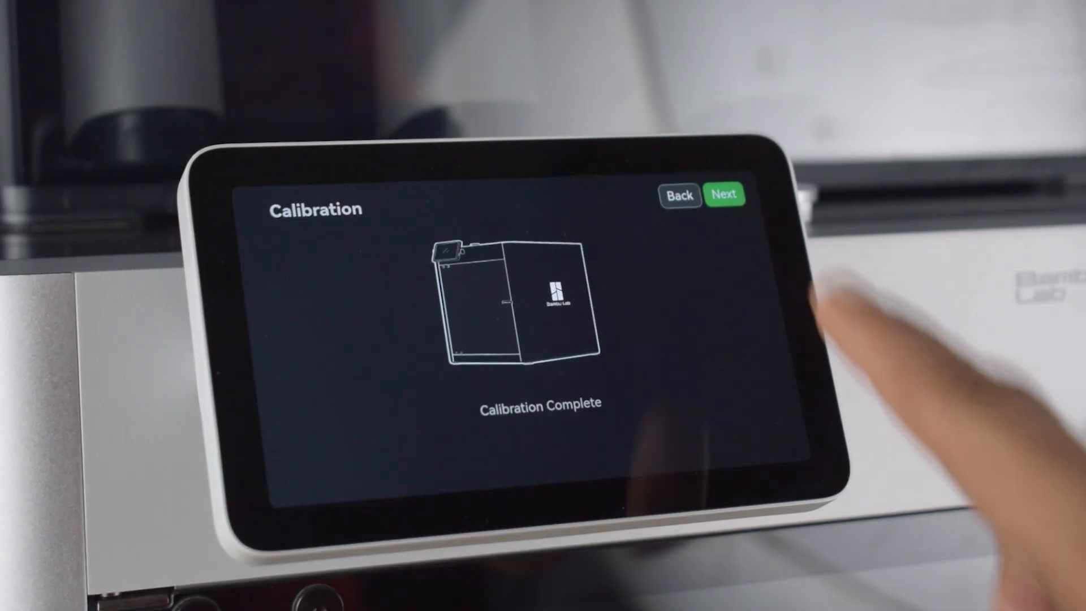
pyautogui.click(723, 194)
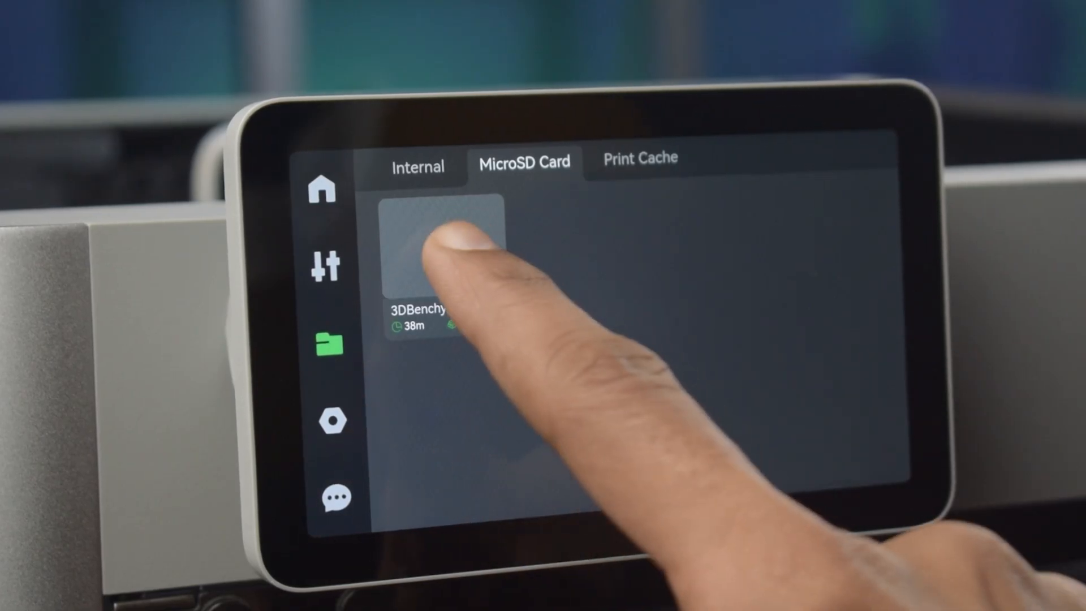
# Launch the 3DBenchy.gcode.3mf job so the printer starts preheating the heatbed.
pyautogui.click(438, 246)
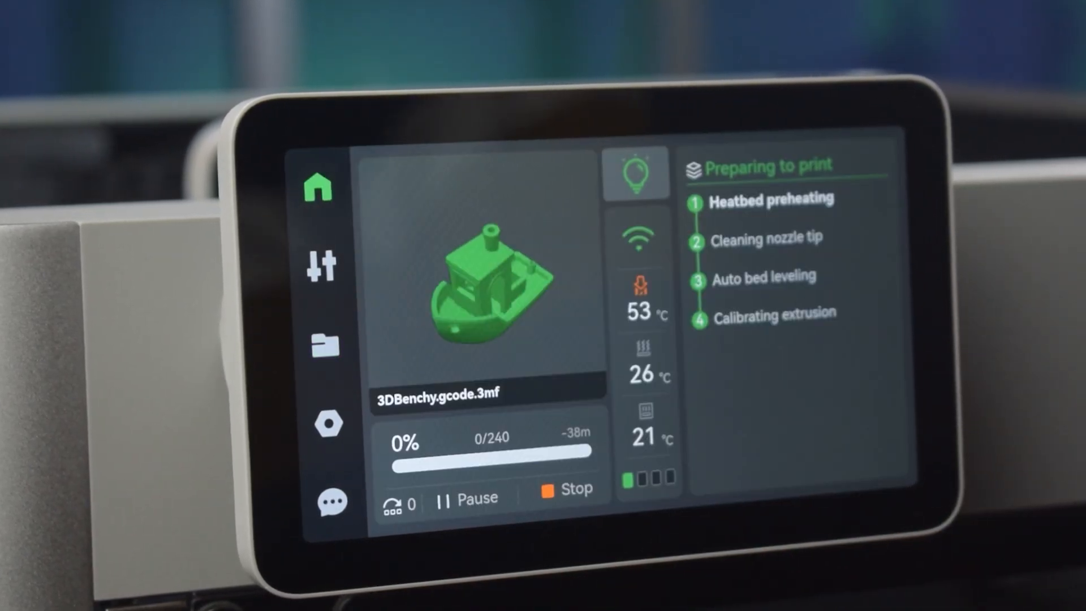
pyautogui.click(319, 265)
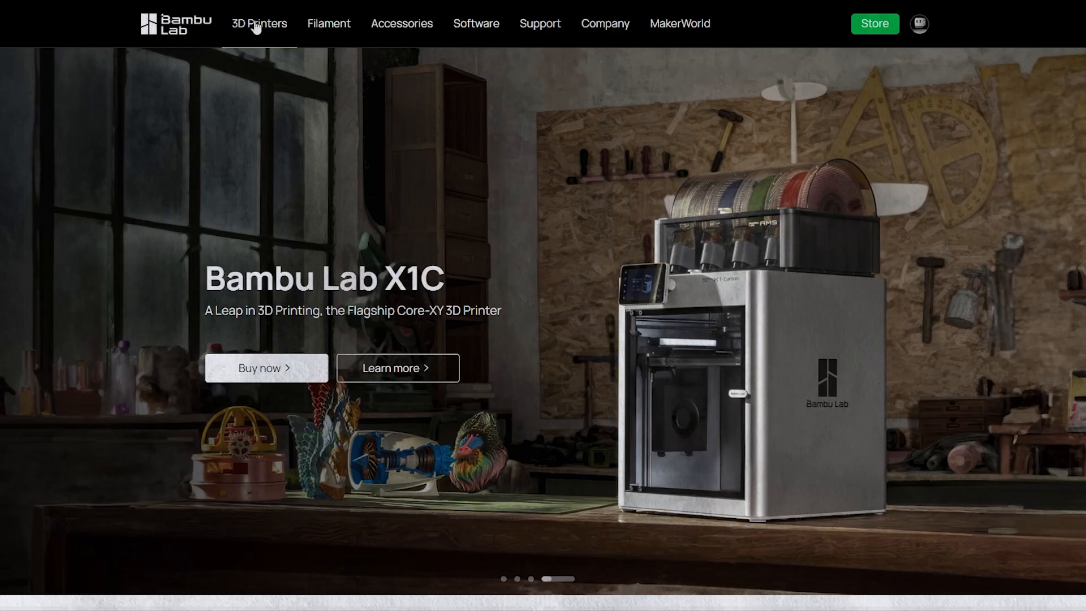
# Show the 3D Printers lineup (X1, P1, A1, A1 mini, X1E) from the top navigation.
pyautogui.click(259, 24)
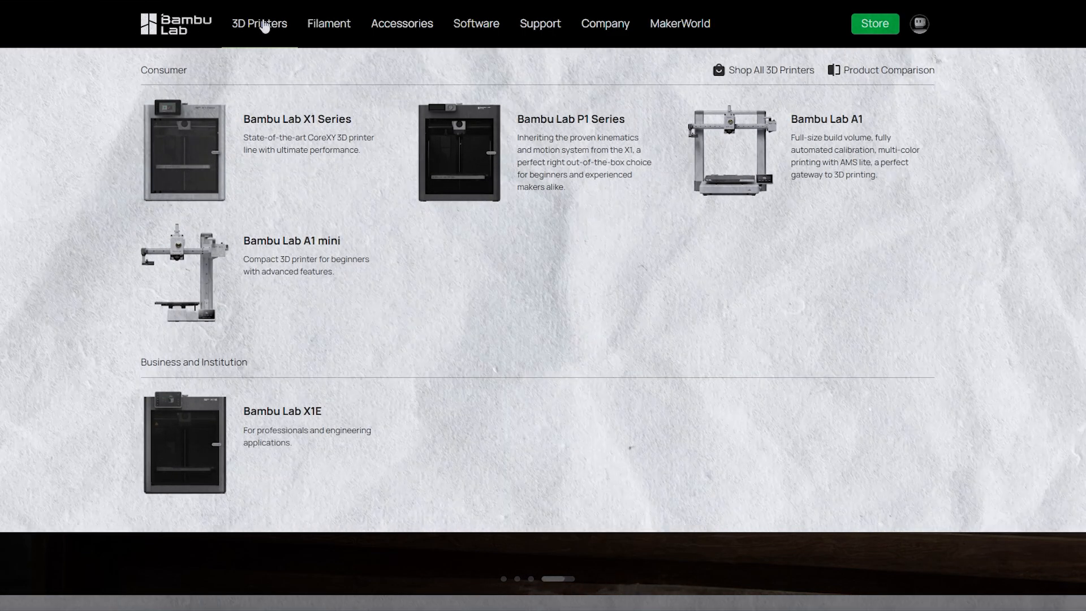